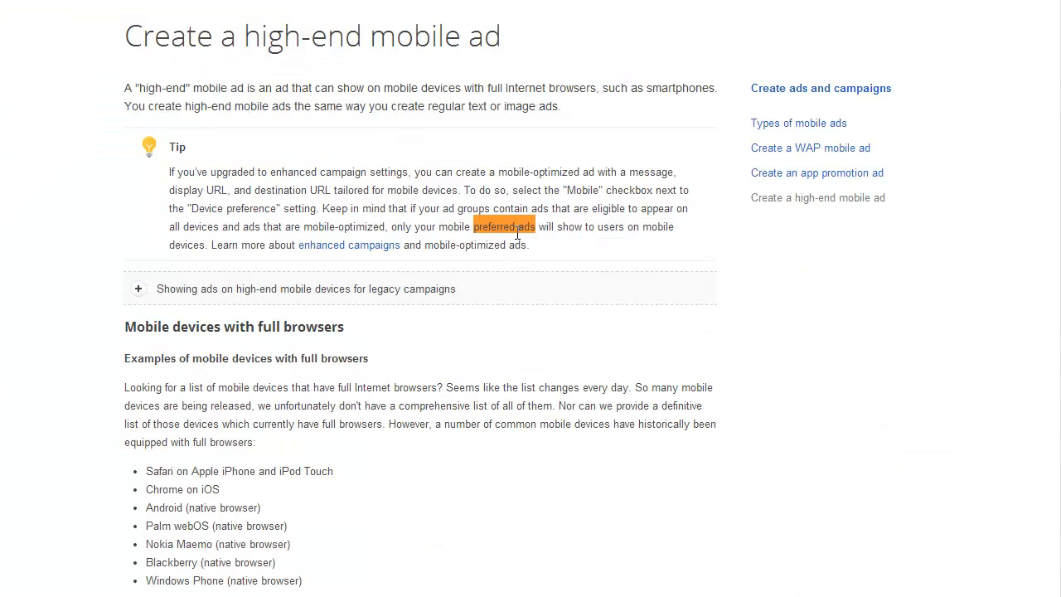
pyautogui.moveTo(617, 206)
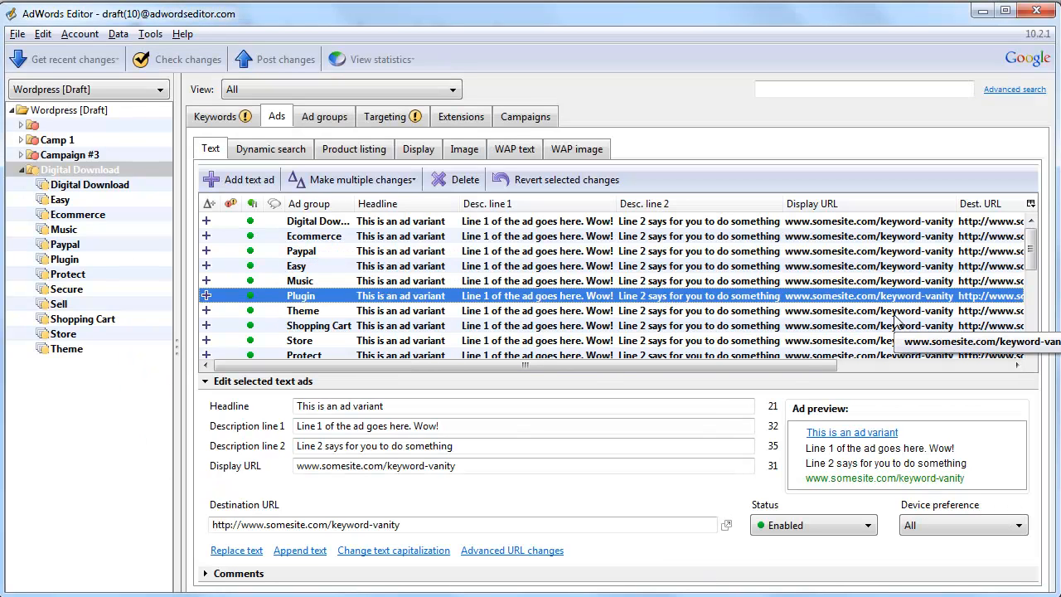
pyautogui.moveTo(696, 322)
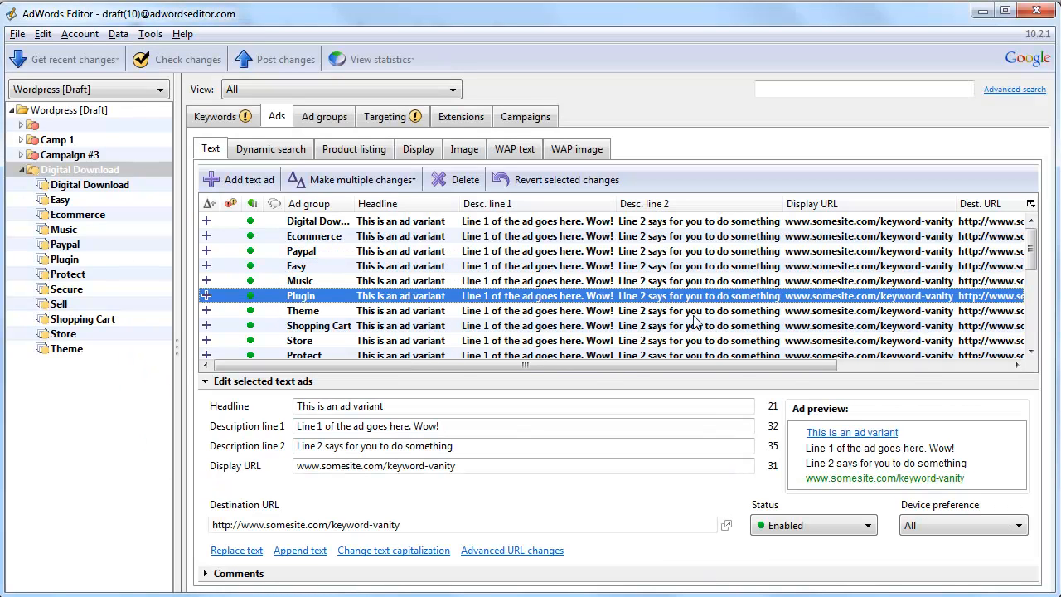
pyautogui.moveTo(875, 484)
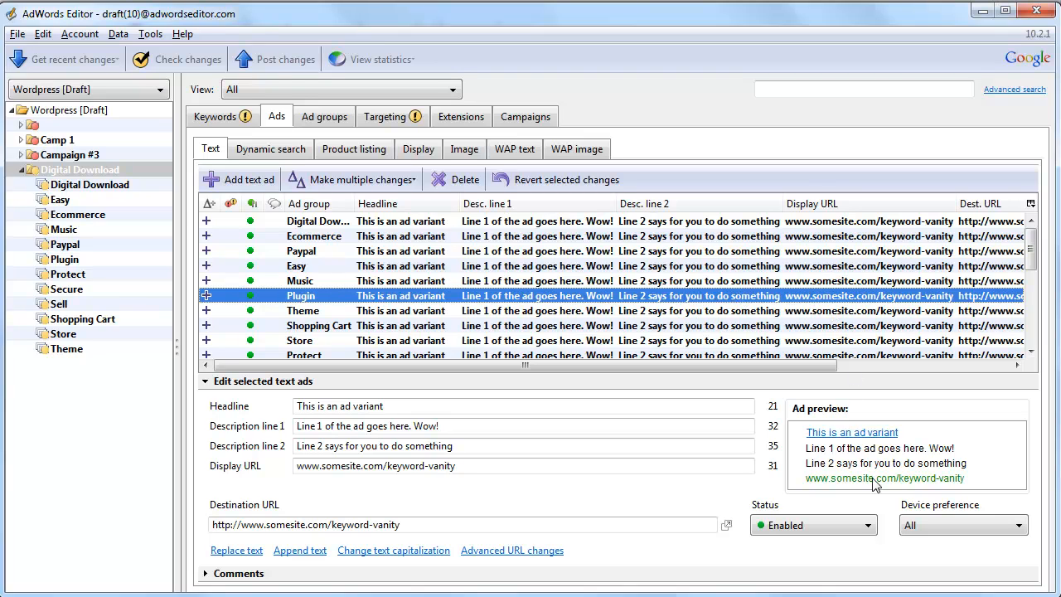
# Check the ad's device preference and show only the Digital Download ad group's text ads
pyautogui.click(962, 523)
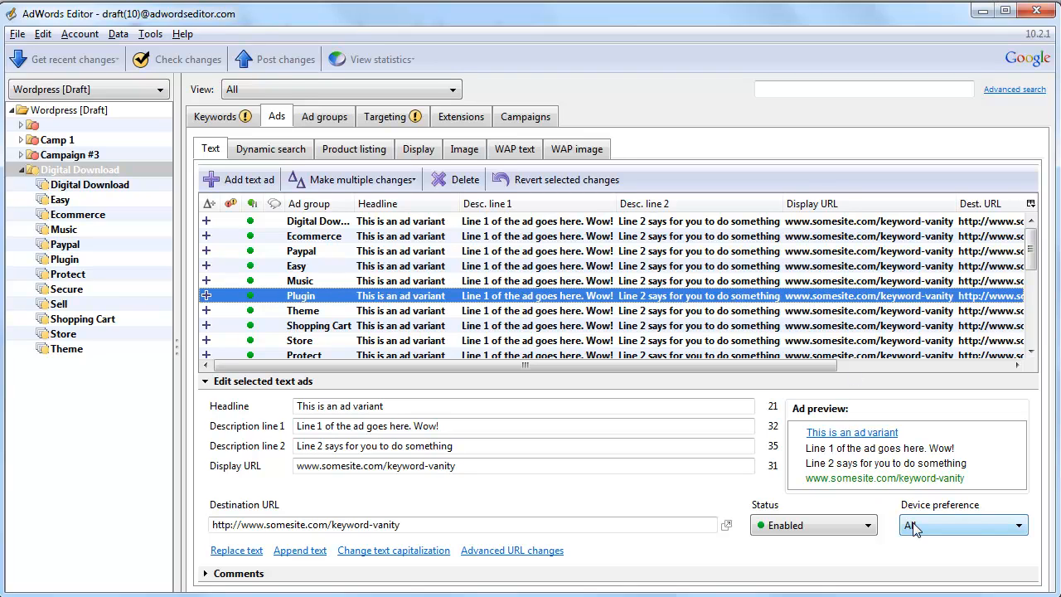
pyautogui.click(961, 524)
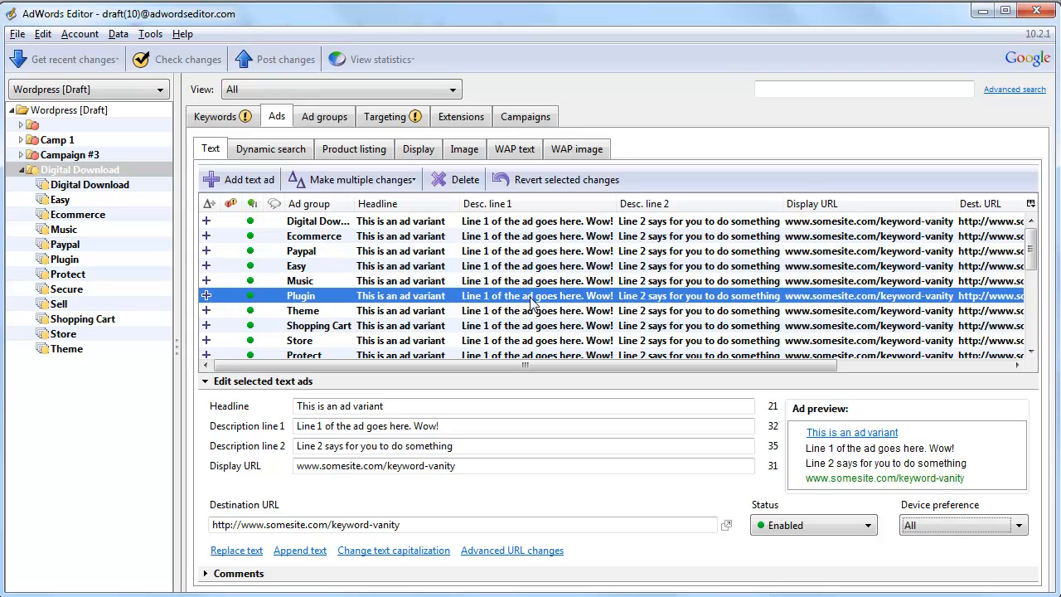
pyautogui.moveTo(936, 305)
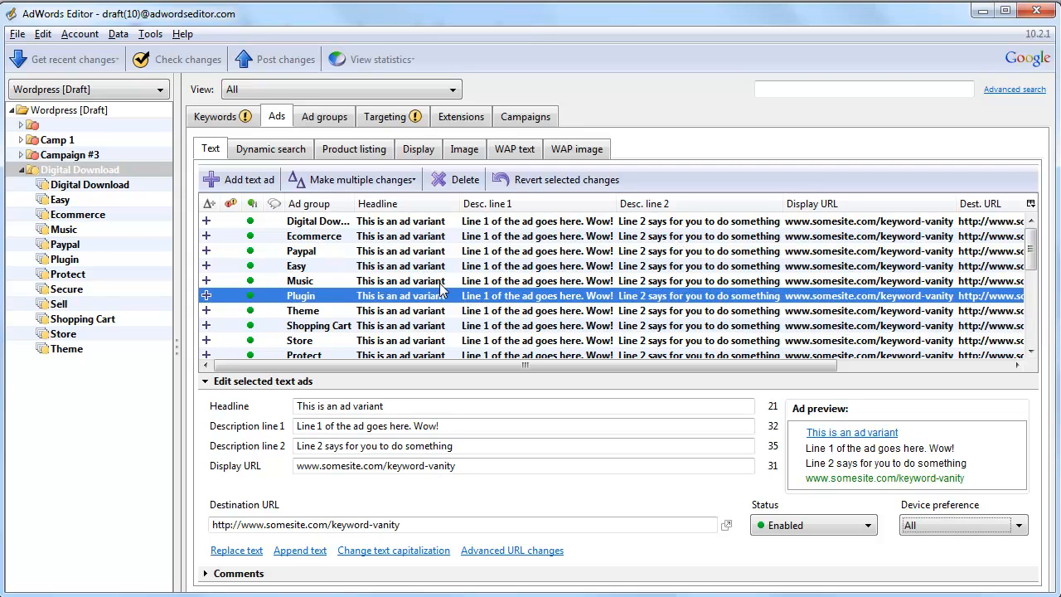
pyautogui.moveTo(470, 289)
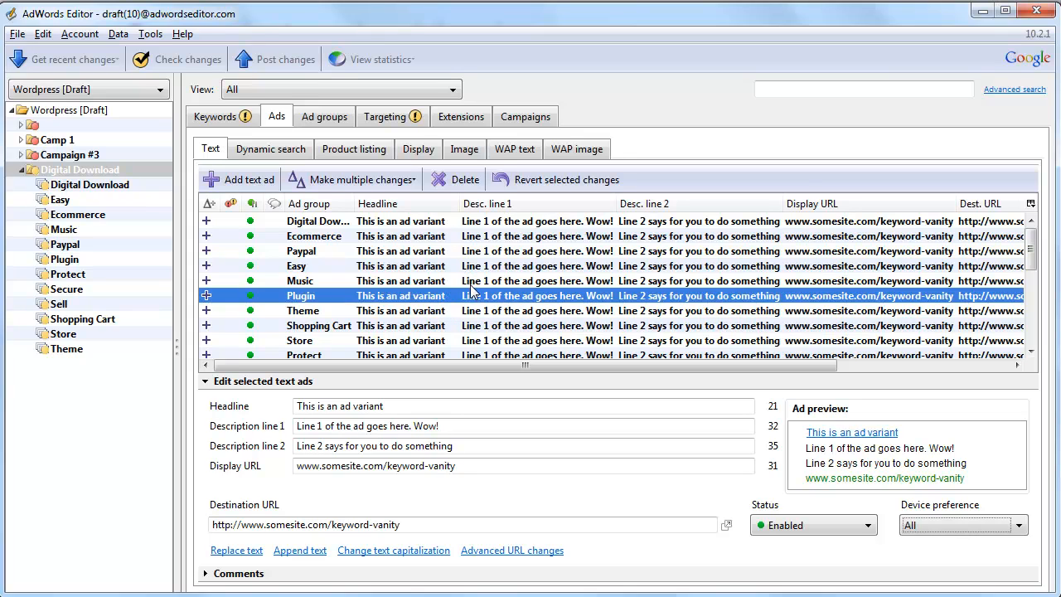
pyautogui.moveTo(159, 194)
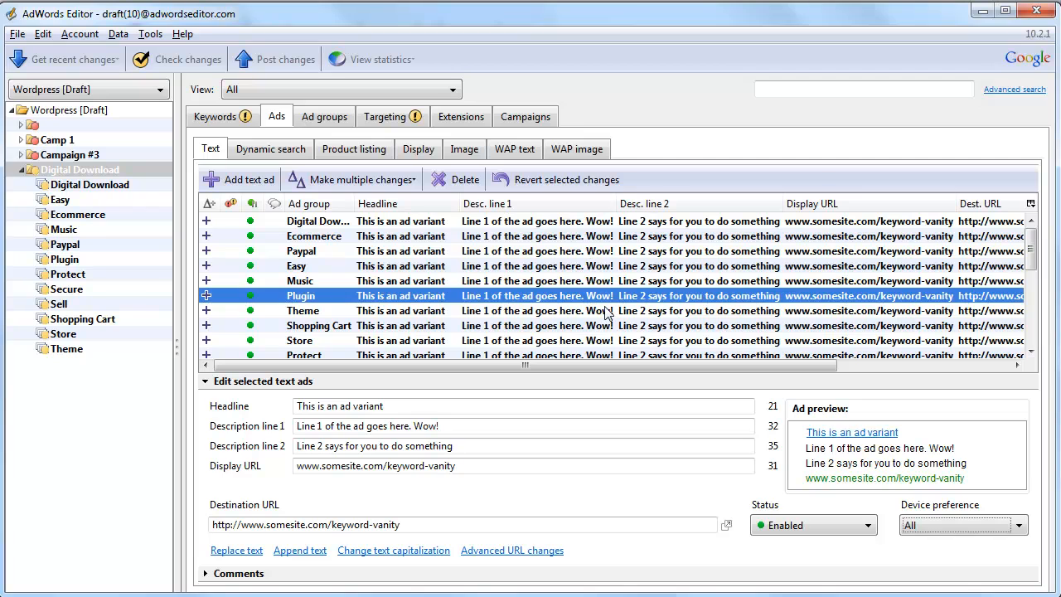
pyautogui.click(80, 169)
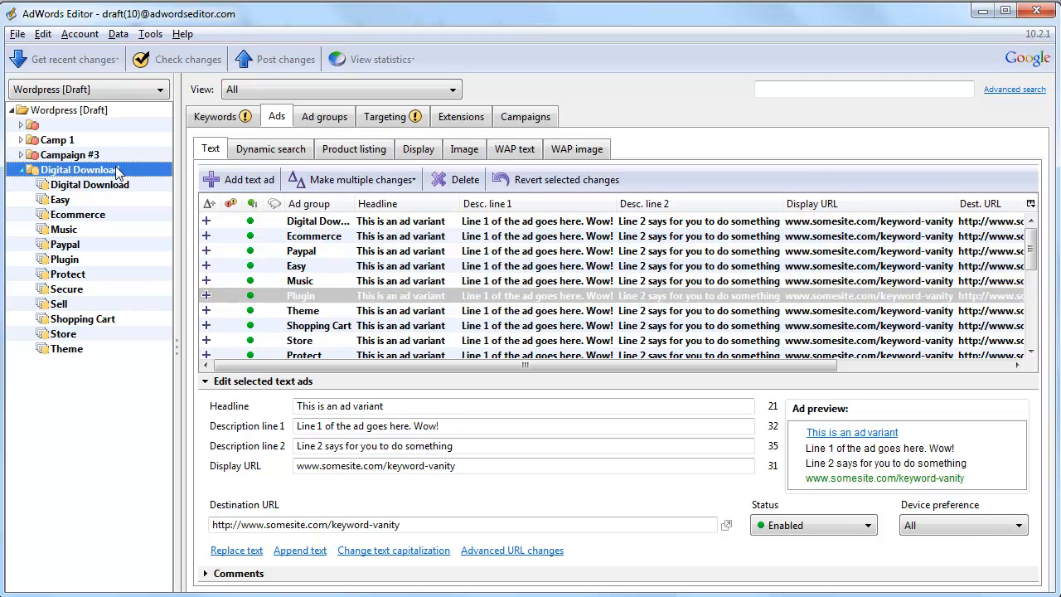
pyautogui.click(90, 184)
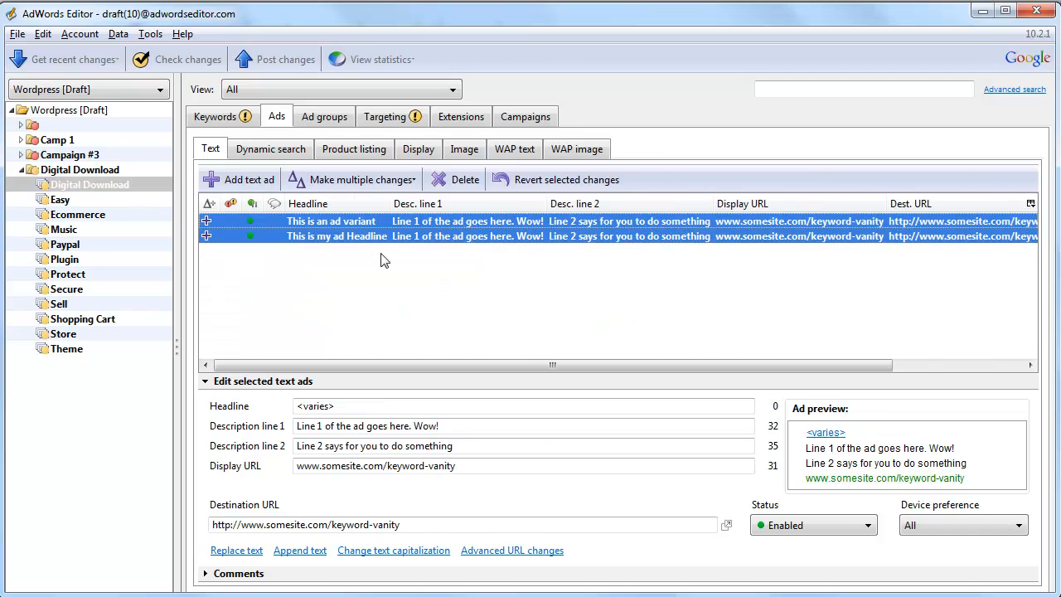
# Run the two text ads through Add/update multiple text ads, which processes none, and review changes
pyautogui.click(351, 179)
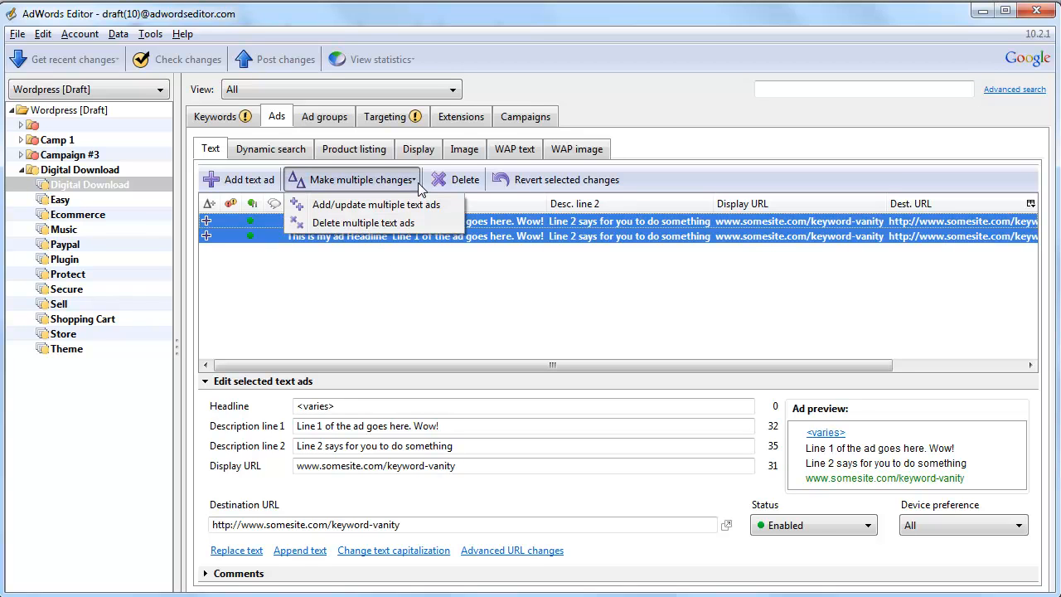
pyautogui.click(378, 204)
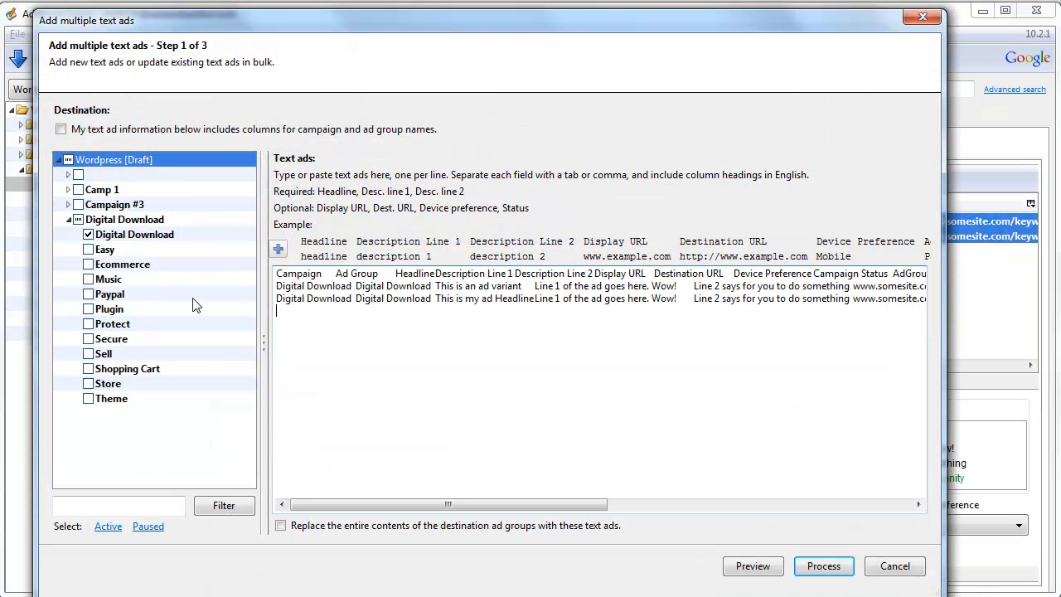
pyautogui.click(822, 565)
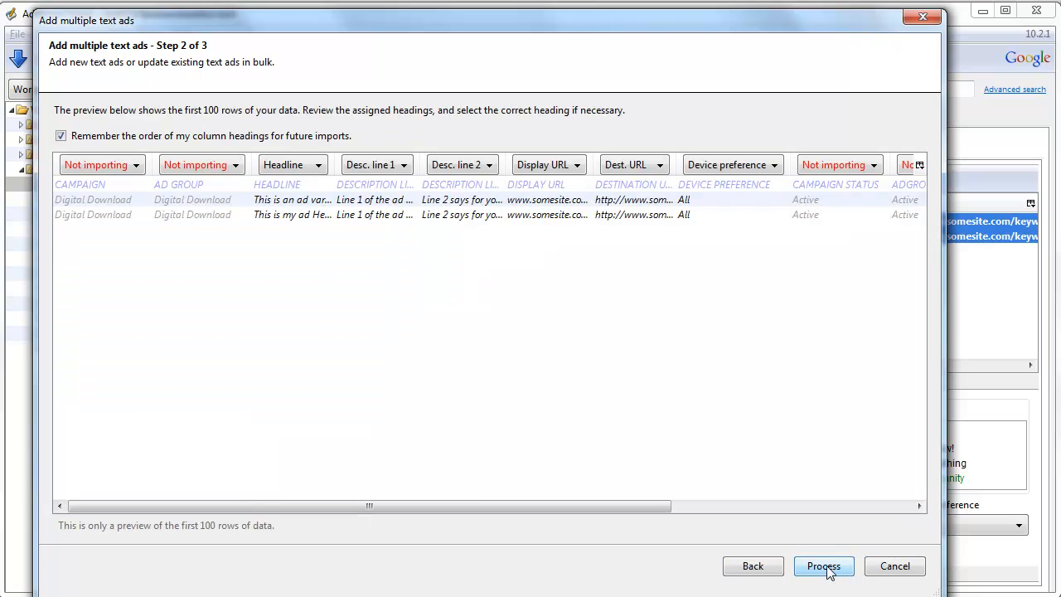
pyautogui.click(822, 565)
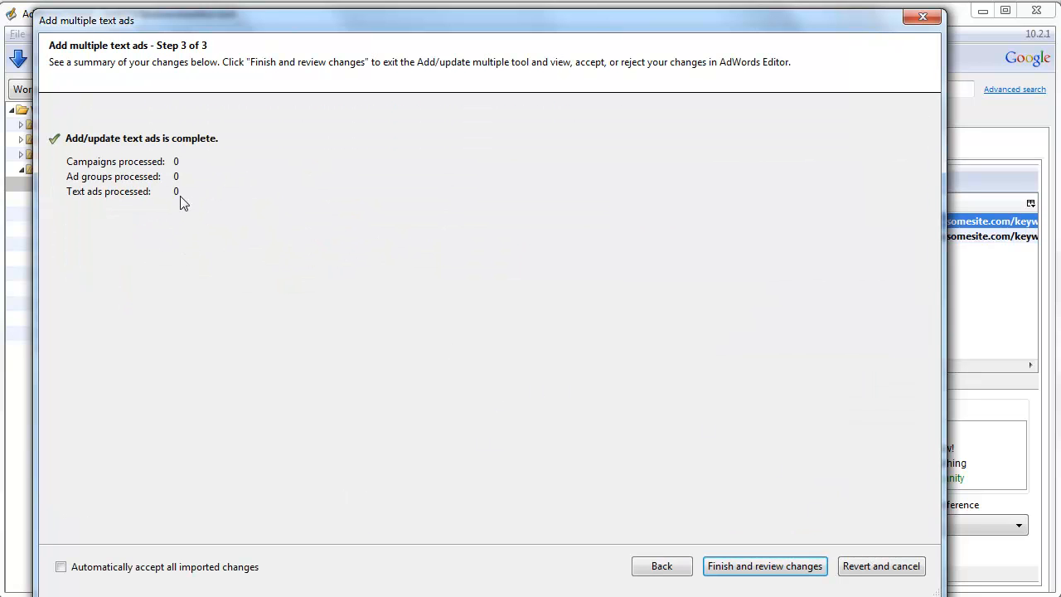
pyautogui.click(762, 565)
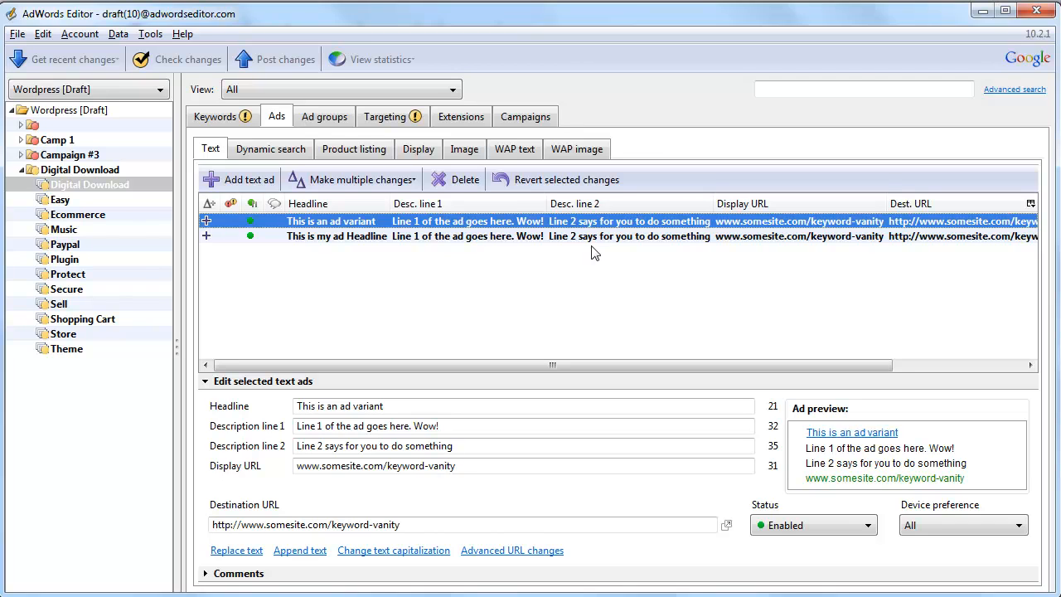
pyautogui.click(336, 236)
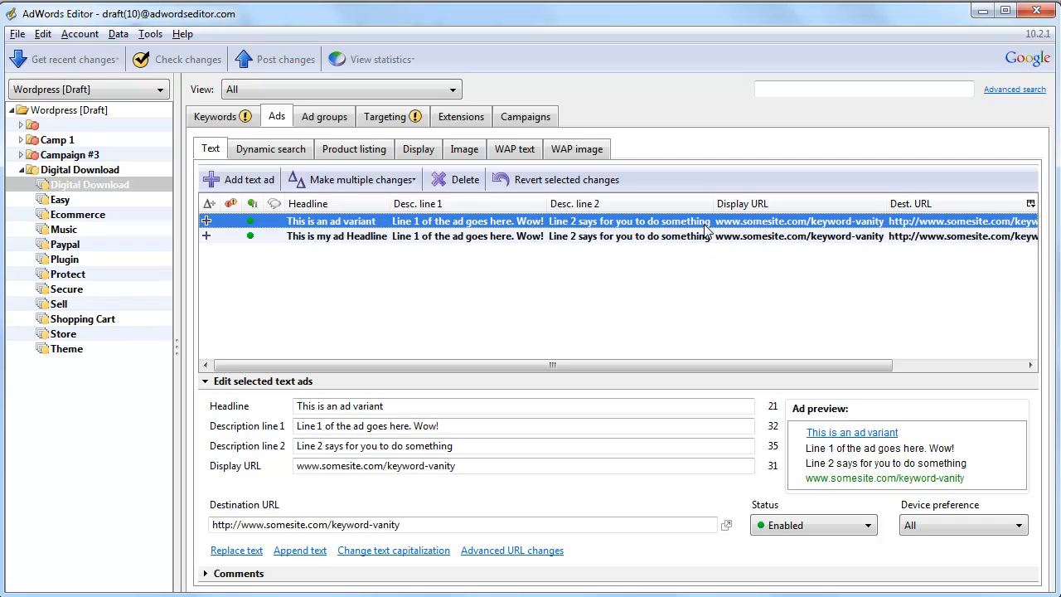
pyautogui.click(337, 236)
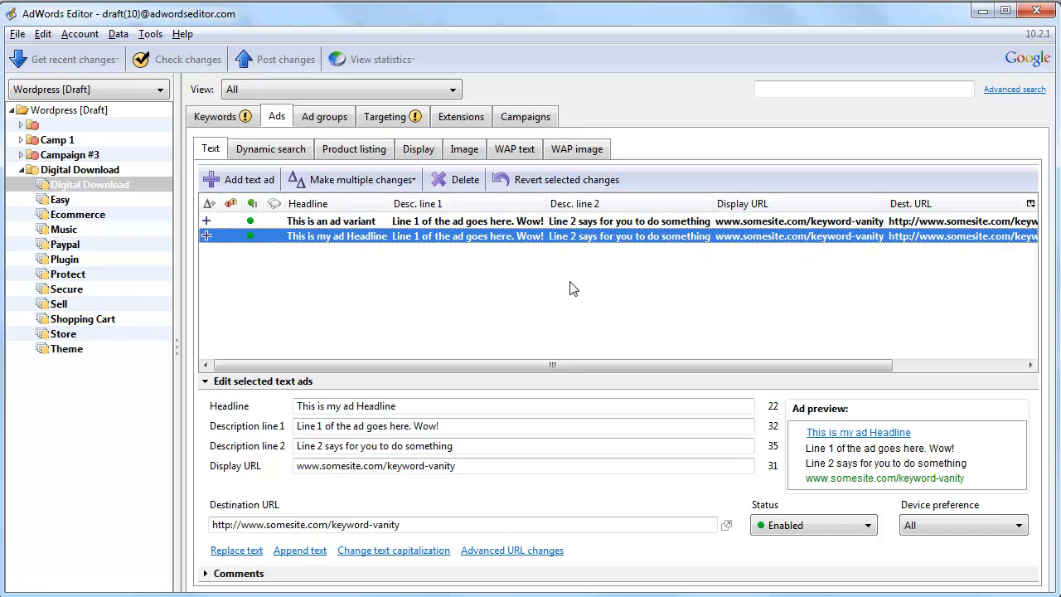
pyautogui.click(331, 222)
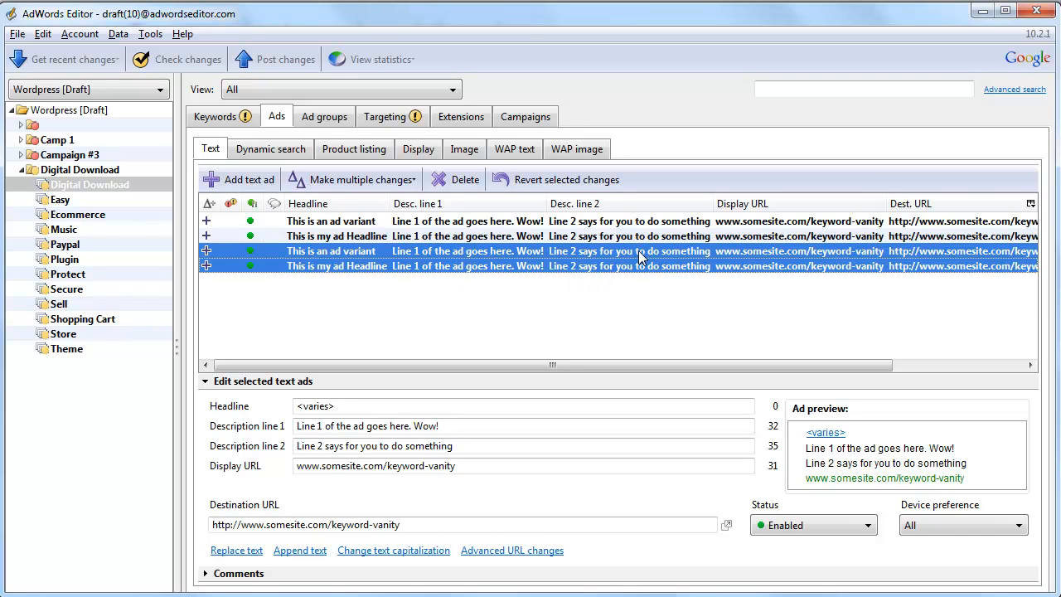
pyautogui.moveTo(395, 255)
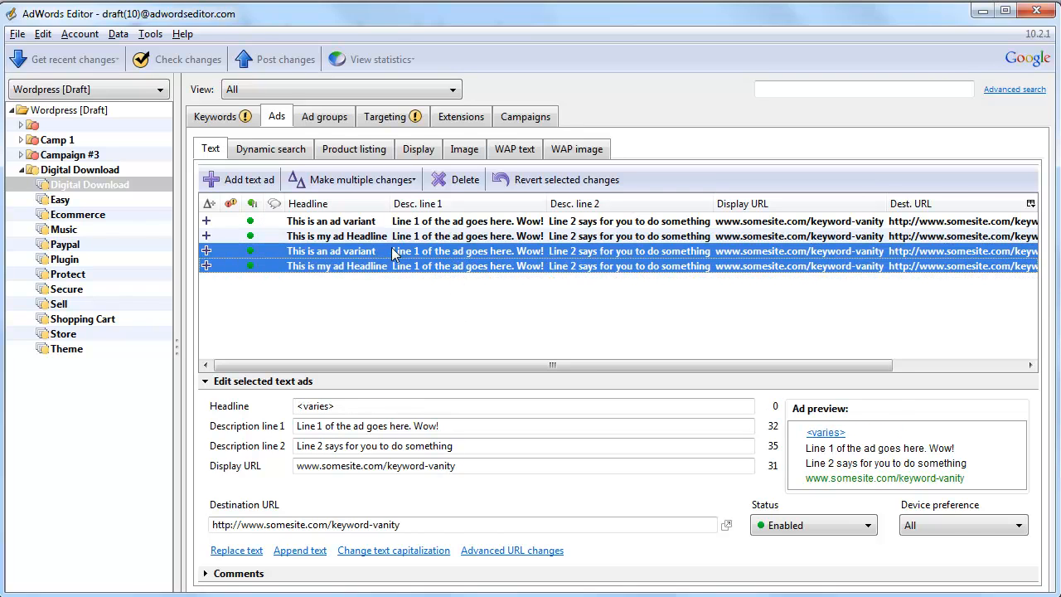
pyautogui.click(962, 524)
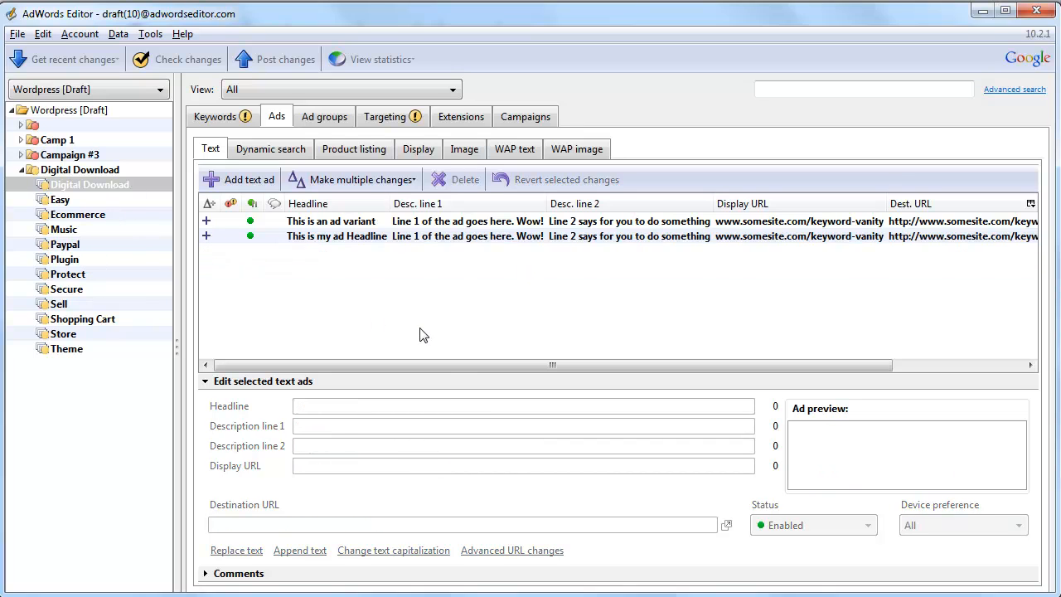
# Show text ads from every ad group in the Digital Download campaign and start a headline replace
pyautogui.click(78, 169)
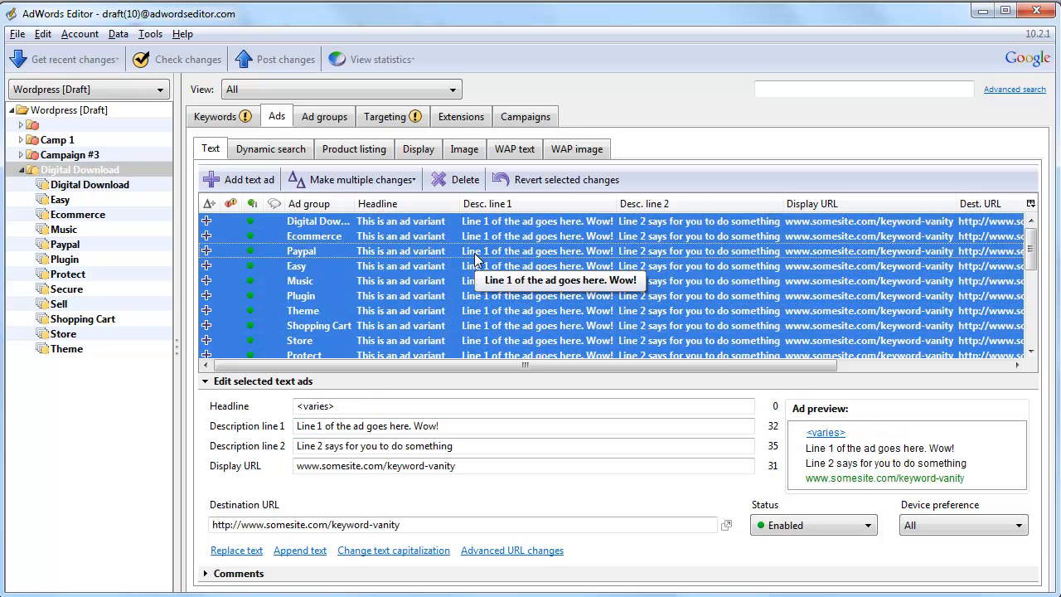
pyautogui.click(82, 170)
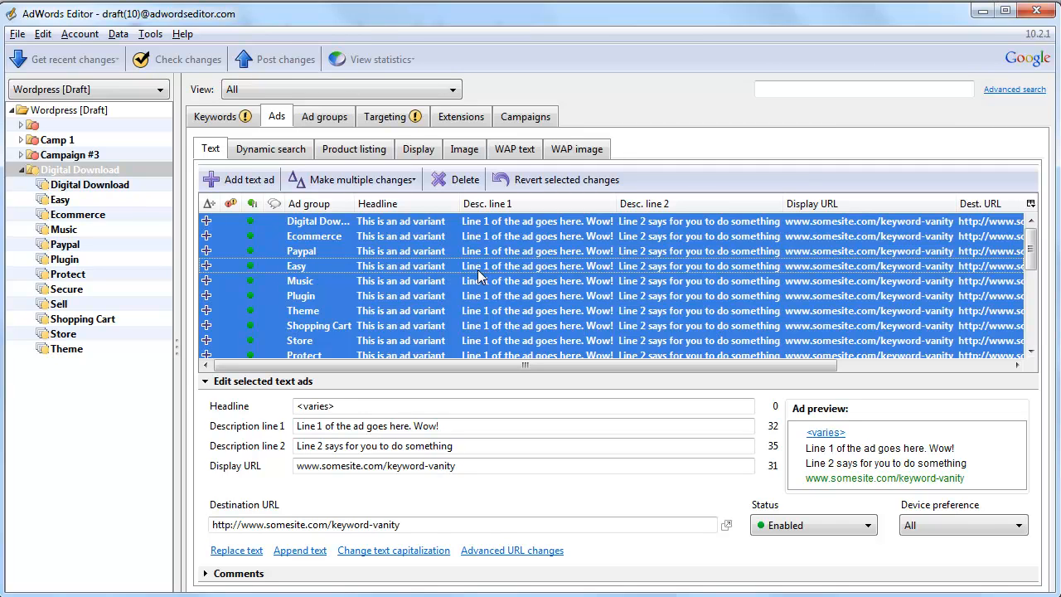
pyautogui.click(235, 551)
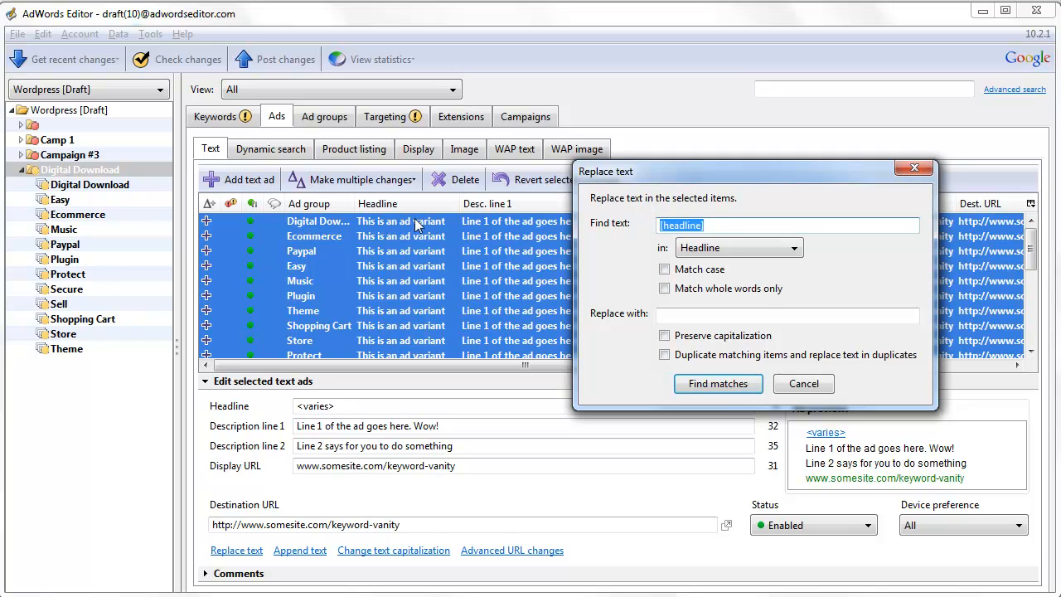
pyautogui.moveTo(407, 242)
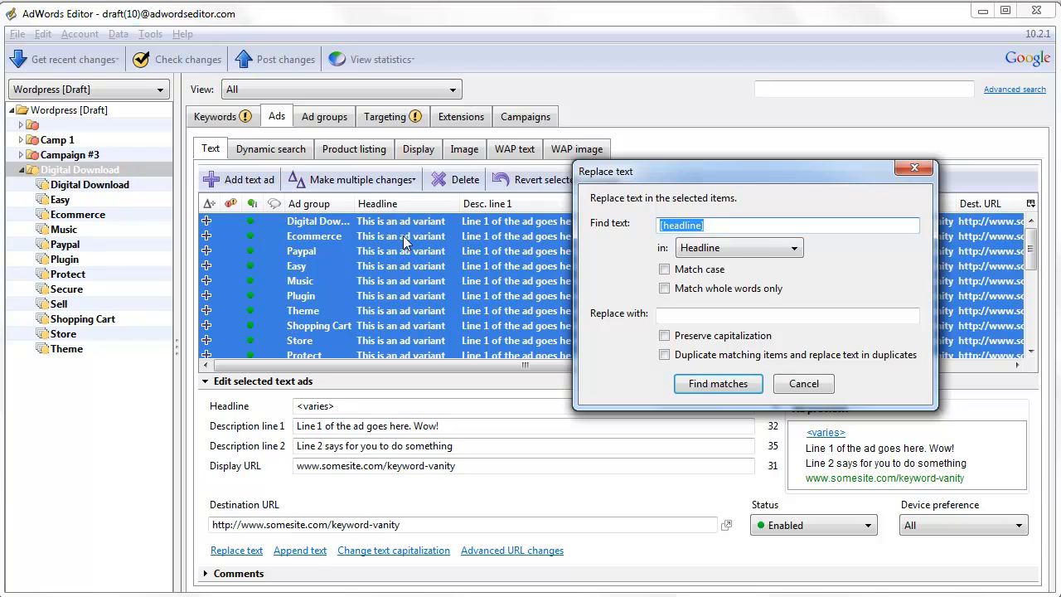
pyautogui.moveTo(411, 264)
pyautogui.write('[headline')
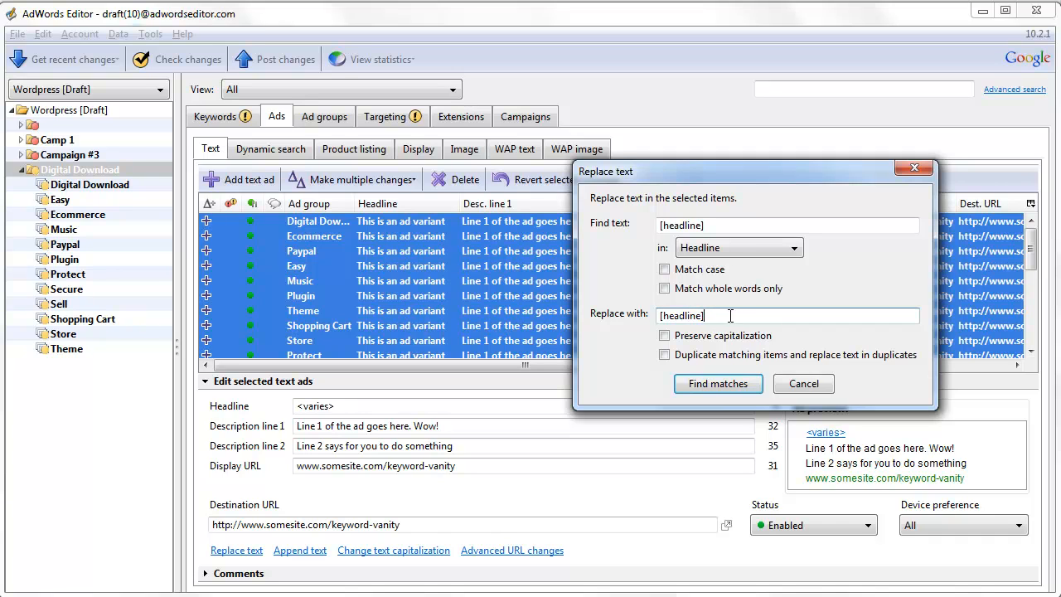
# Set Replace with to the headline plus a caret and choose to duplicate matching items
pyautogui.write('^')
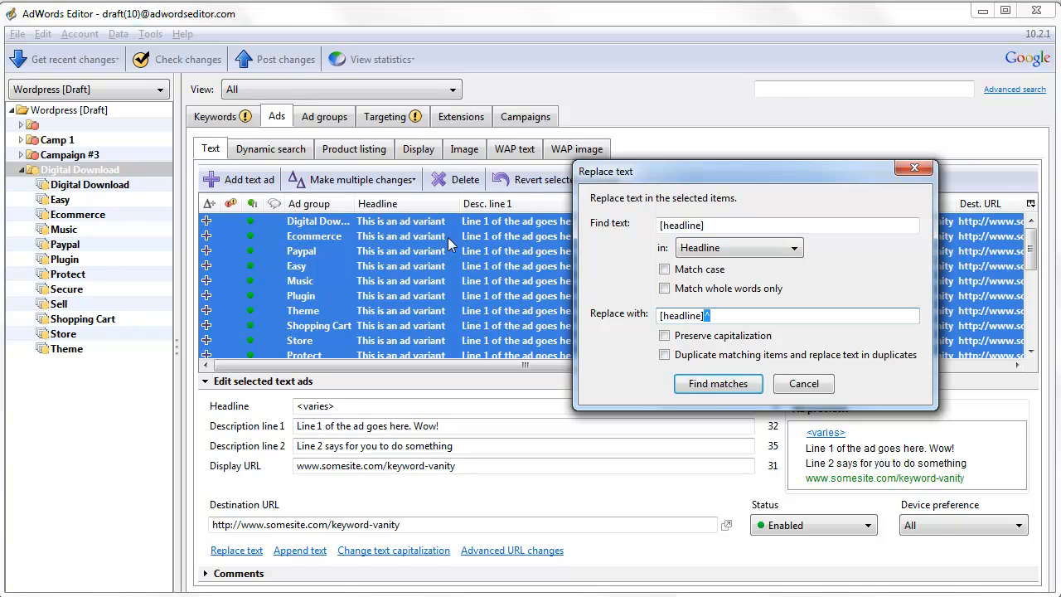
pyautogui.click(788, 226)
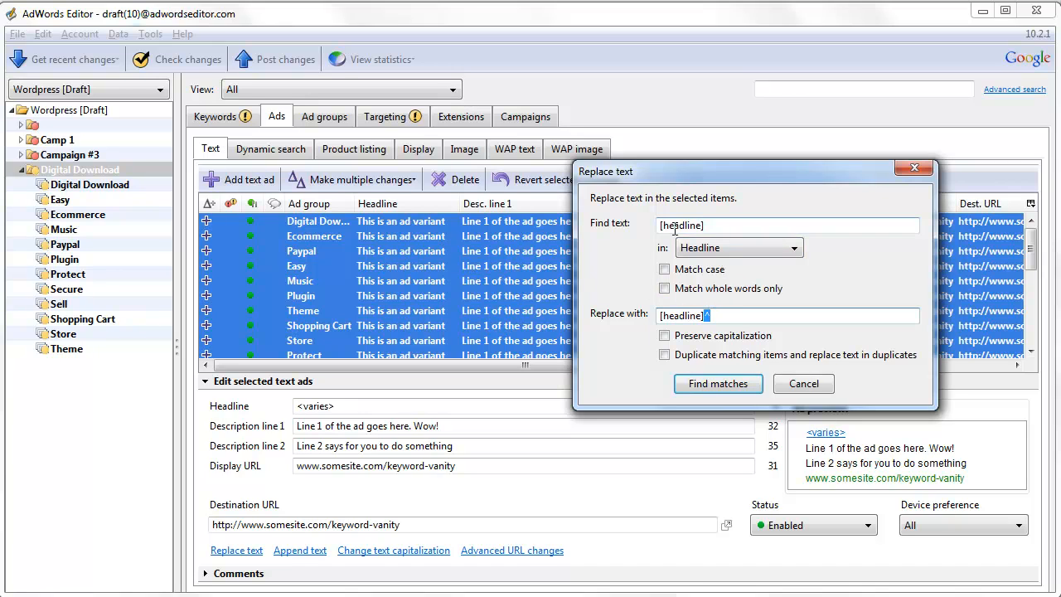
pyautogui.write('^')
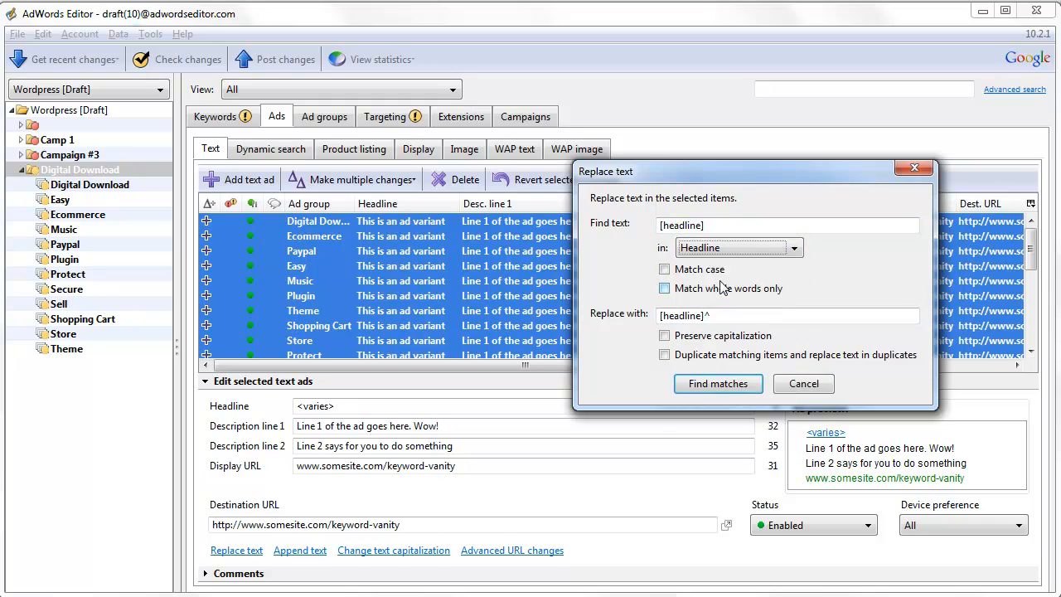
pyautogui.click(663, 355)
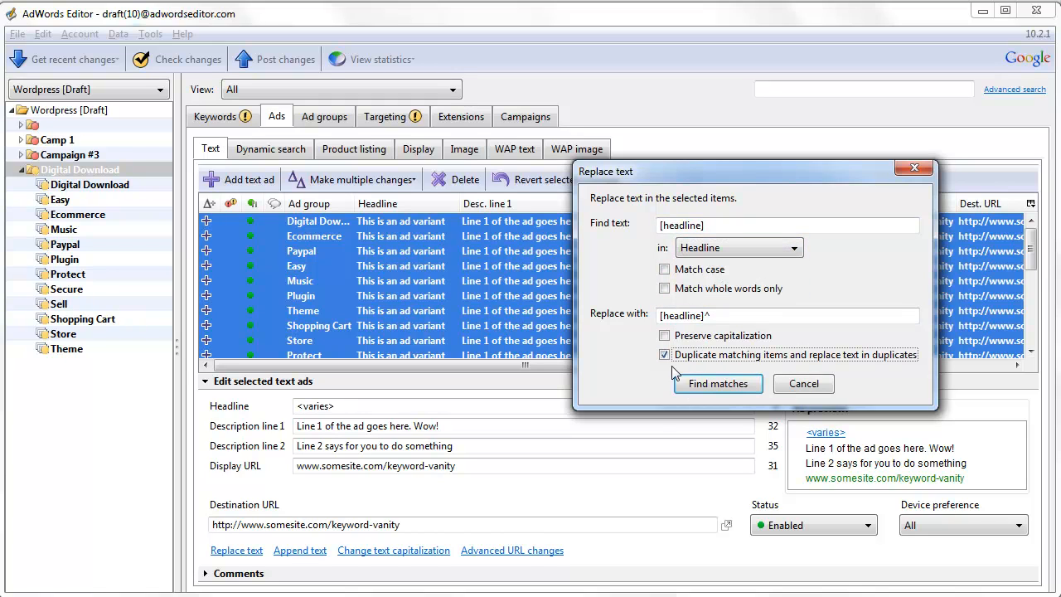
pyautogui.moveTo(762, 371)
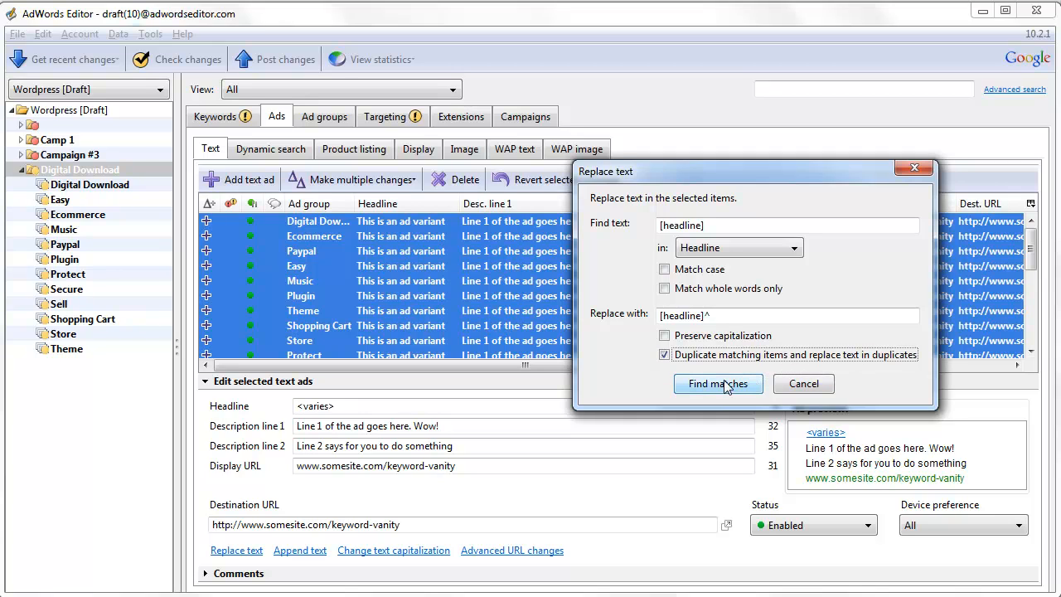
# Confirm the caret replacement text and find the 24 ads with matching headlines
pyautogui.click(787, 226)
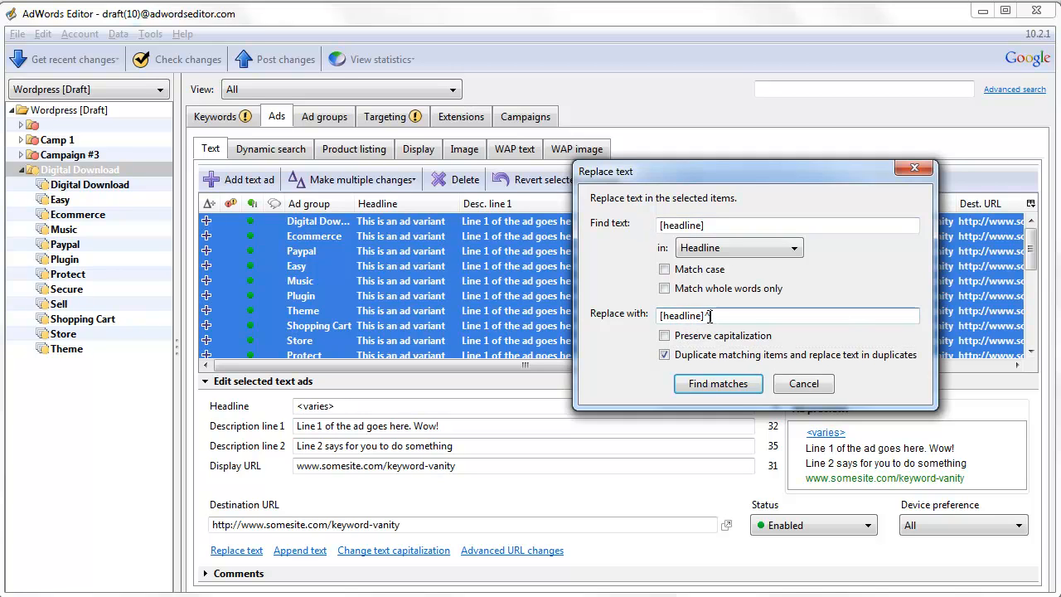
pyautogui.write('^')
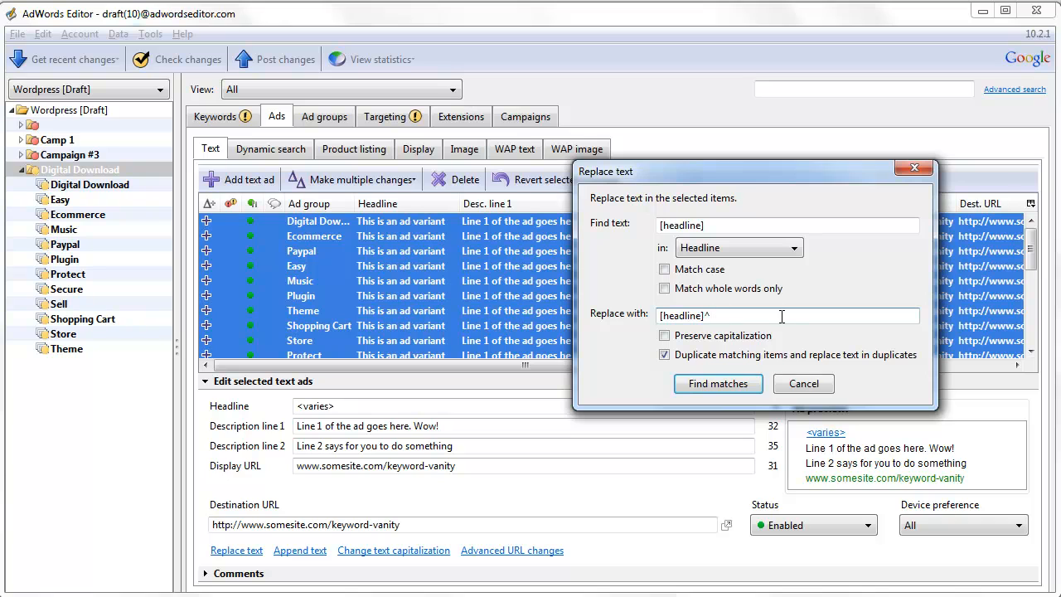
pyautogui.click(718, 382)
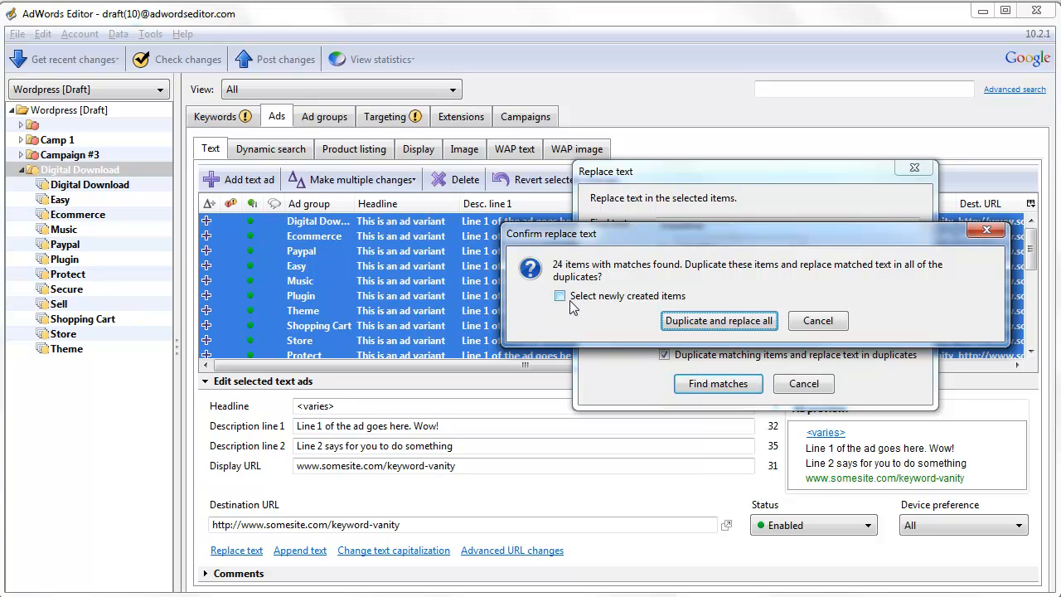
# Duplicate and replace all matching ads with caret headlines, keeping the new copies selected
pyautogui.click(561, 295)
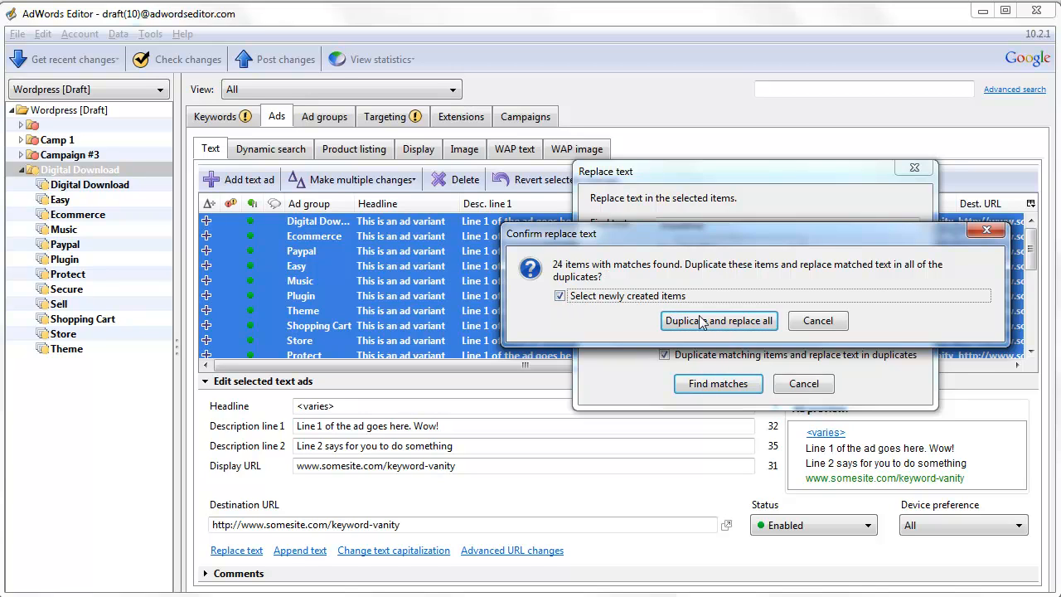
pyautogui.click(720, 321)
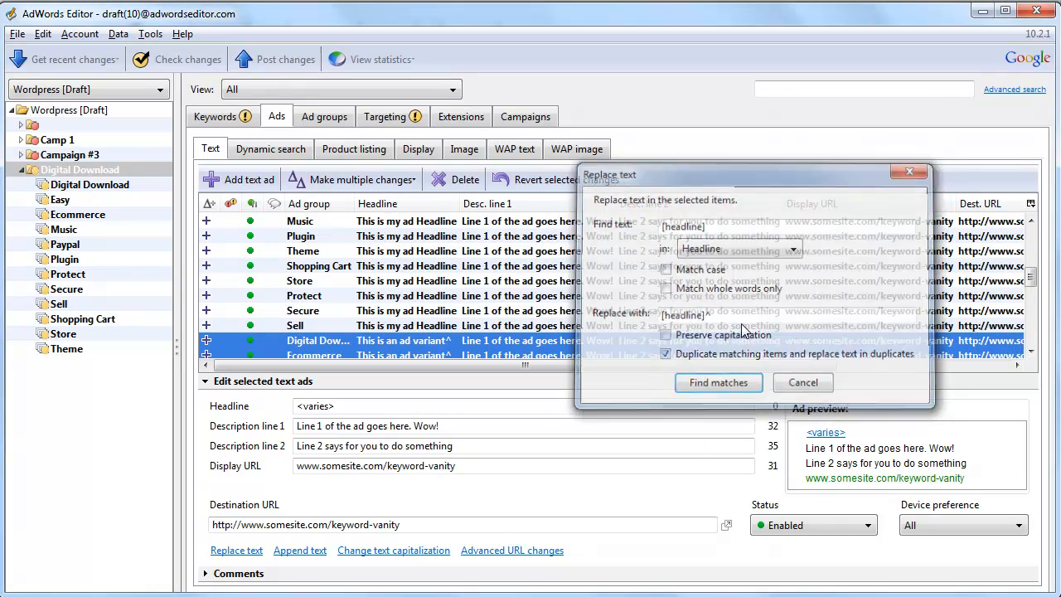
pyautogui.click(803, 381)
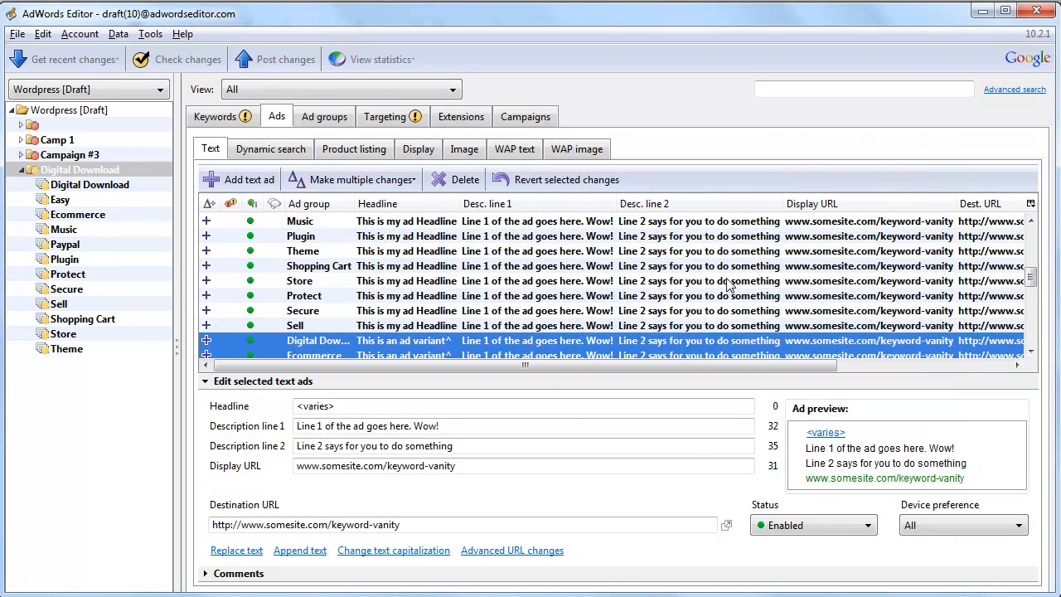
pyautogui.scroll(-3)
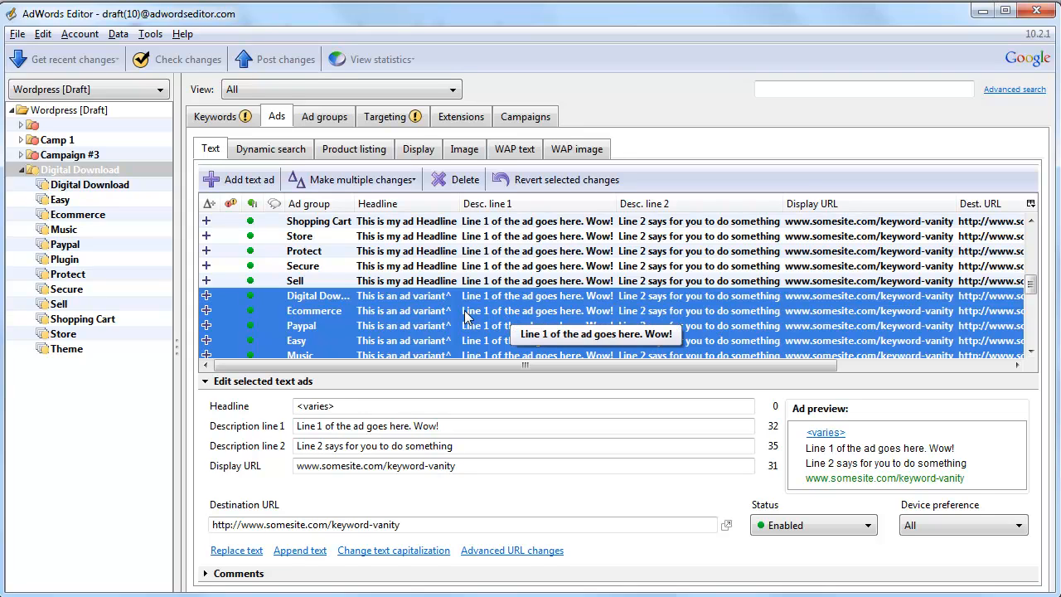
pyautogui.moveTo(941, 340)
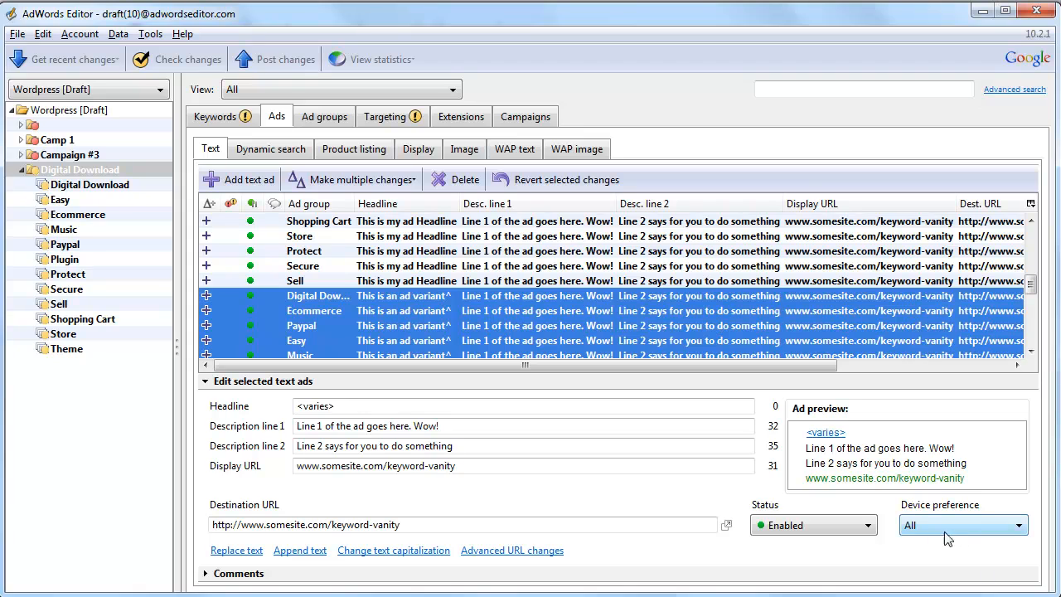
# Set the selected duplicate ads' device preference to Mobile
pyautogui.click(961, 524)
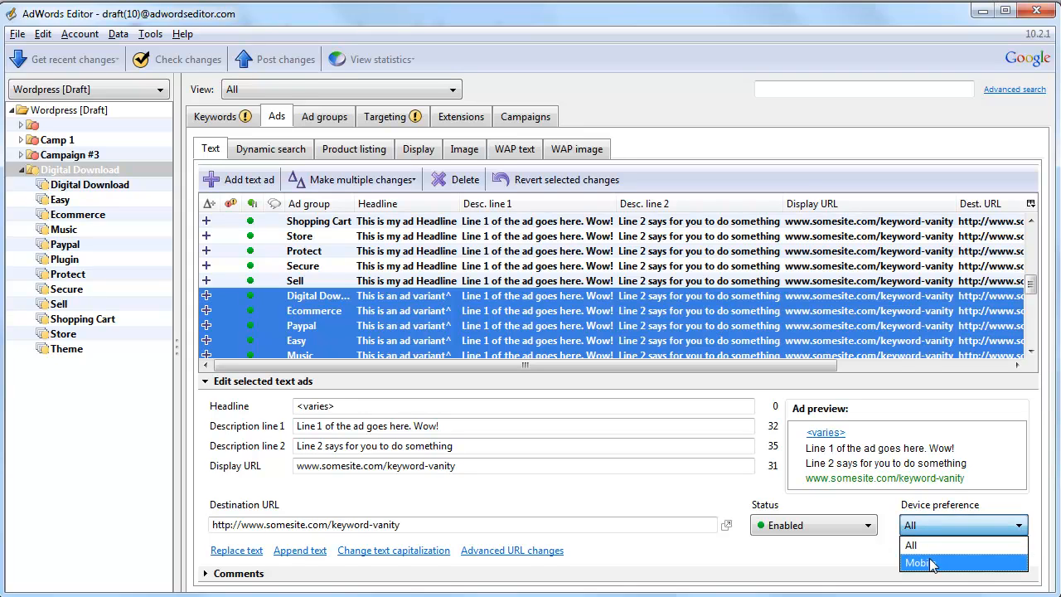
pyautogui.click(928, 563)
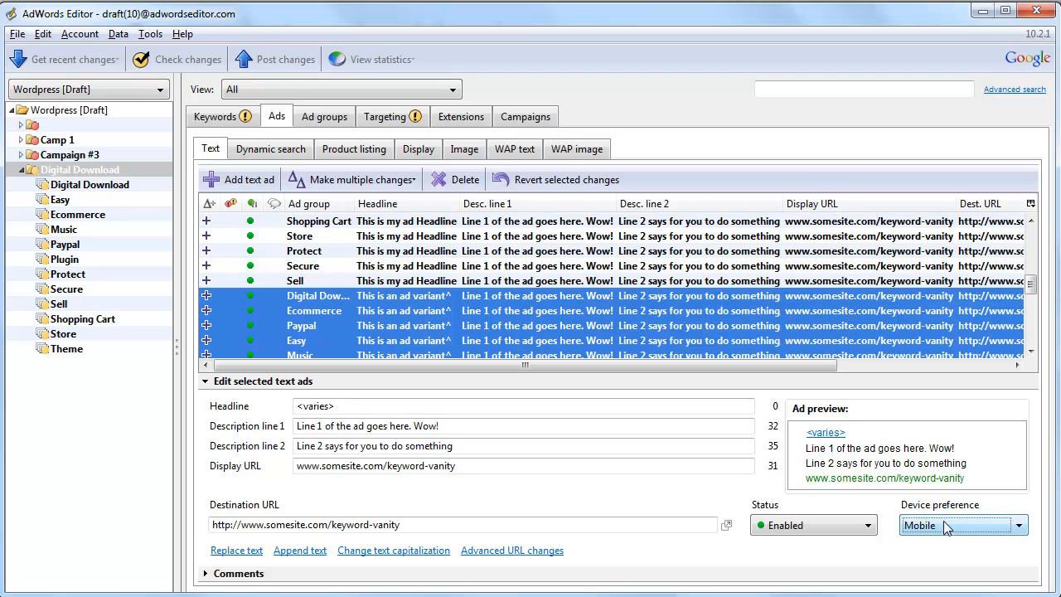
pyautogui.moveTo(595, 335)
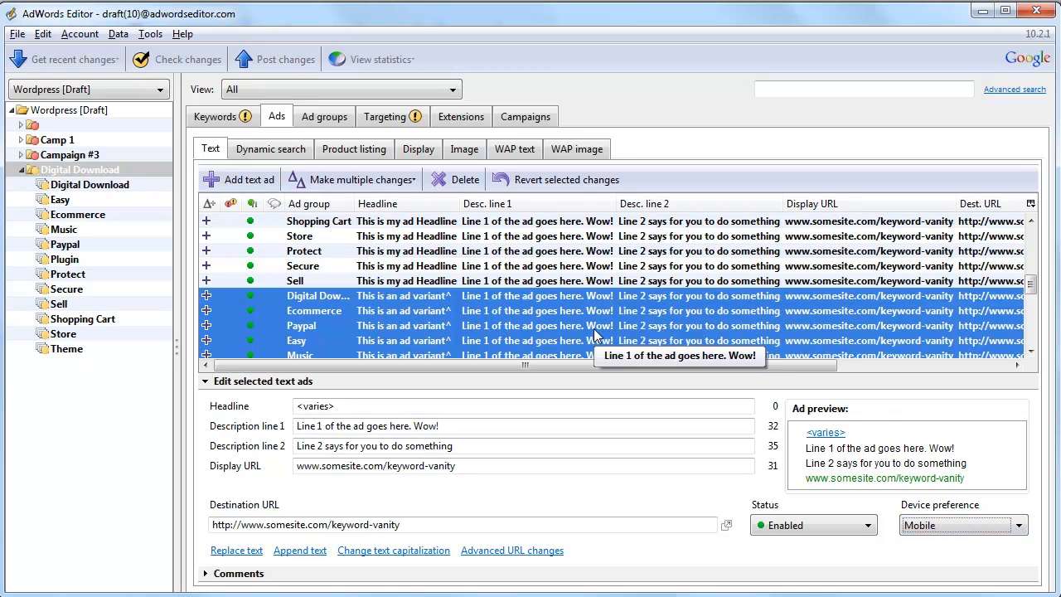
pyautogui.click(236, 550)
pyautogui.write('^')
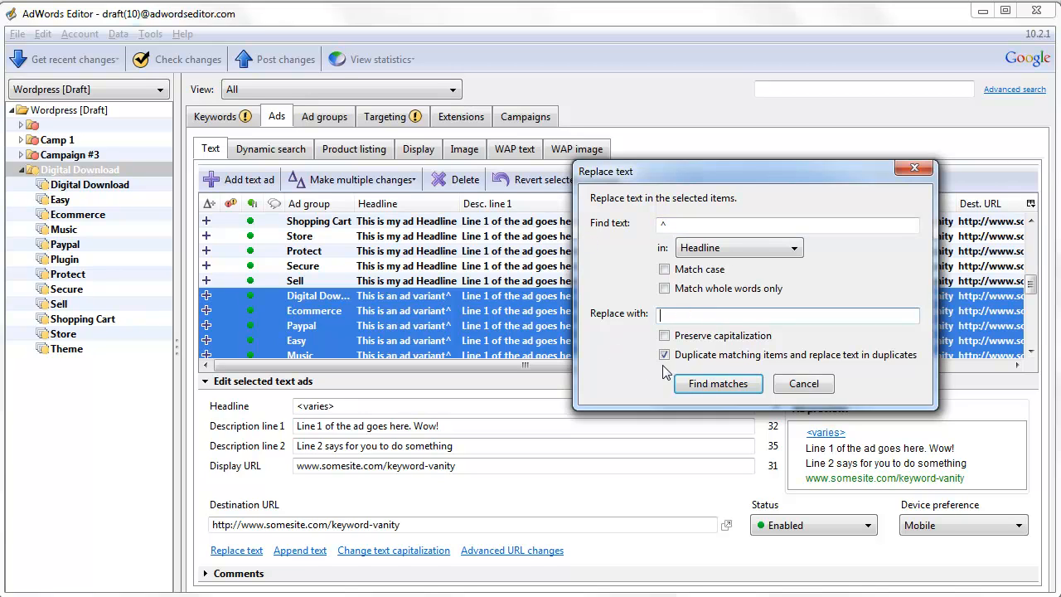
# Replace the caret in the duplicates' headlines with nothing and view the Ecommerce ad group
pyautogui.click(718, 383)
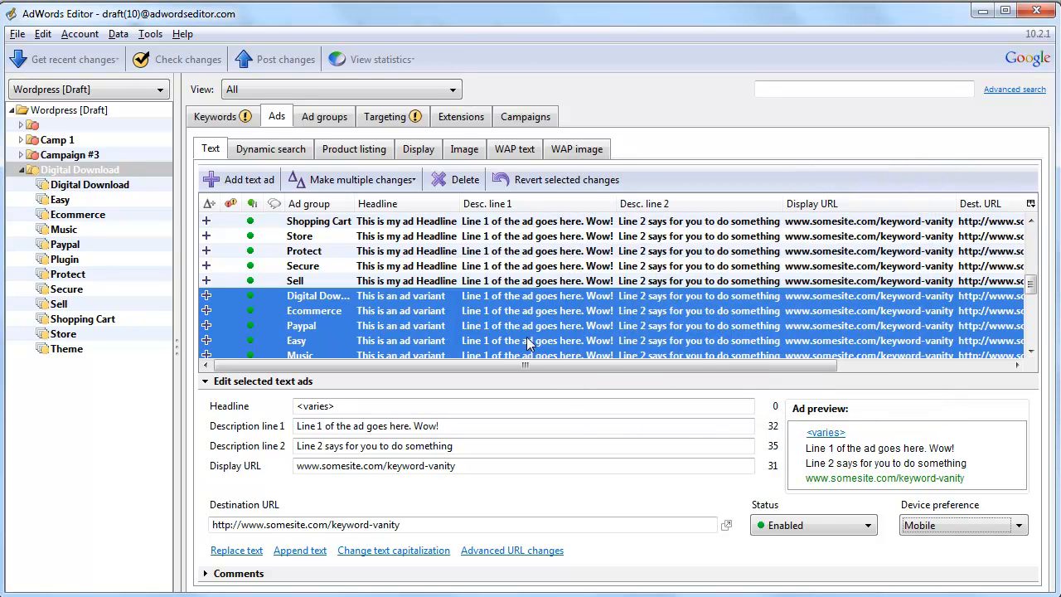
pyautogui.click(78, 214)
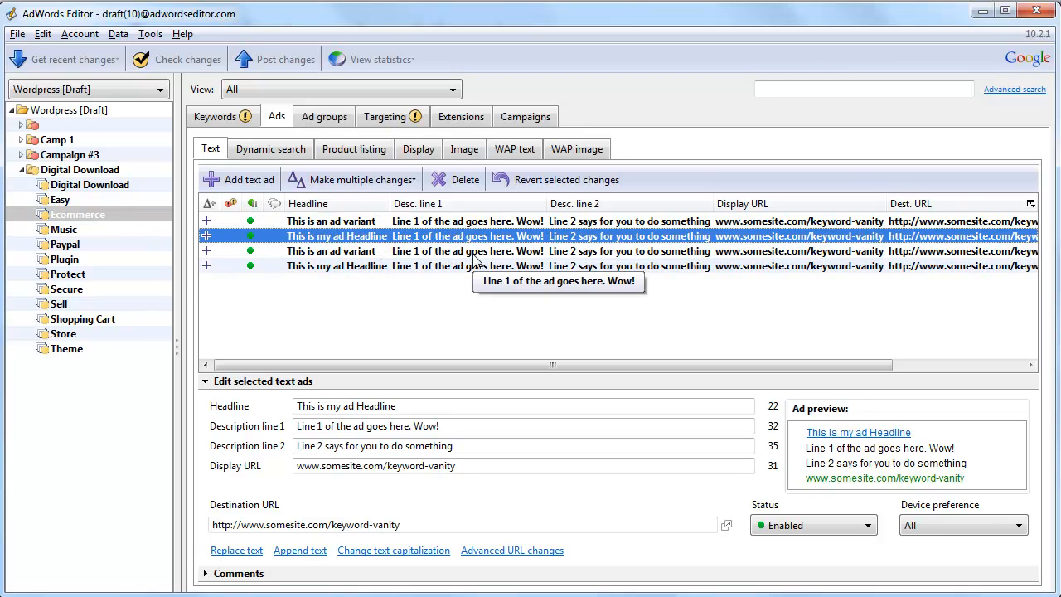
pyautogui.moveTo(511, 278)
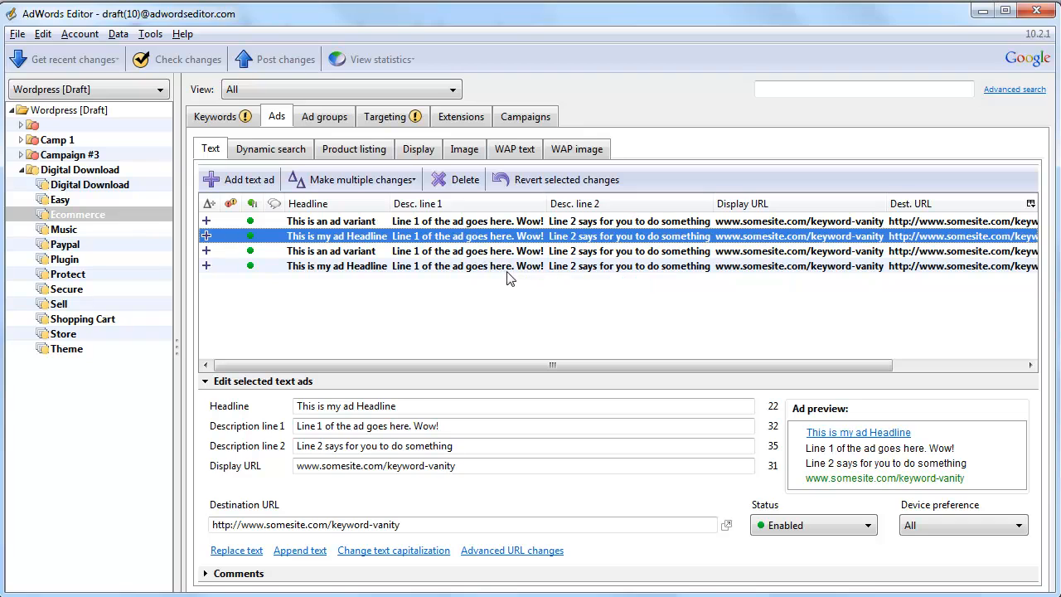